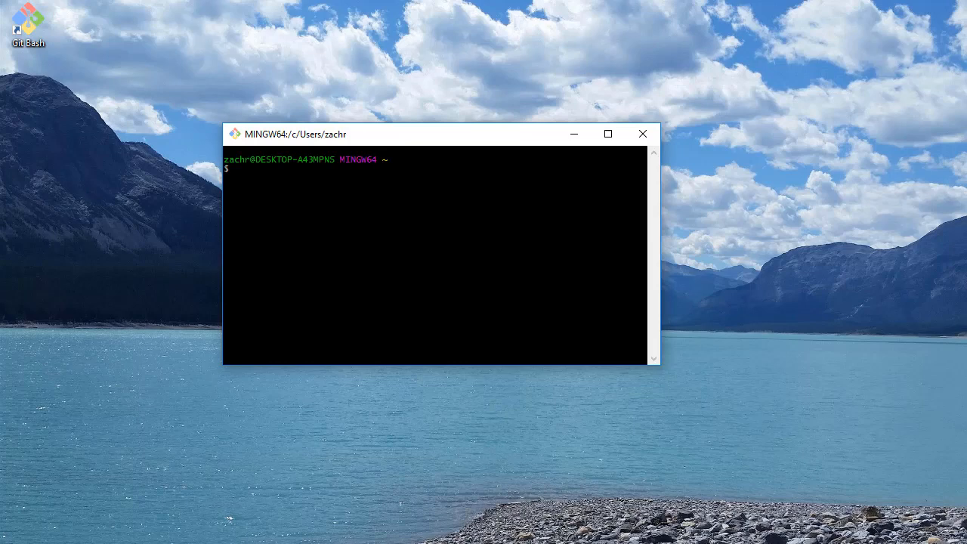
- Move to the home folder, list its contents, then clear the terminal
{"action": "type", "text": "cd"}
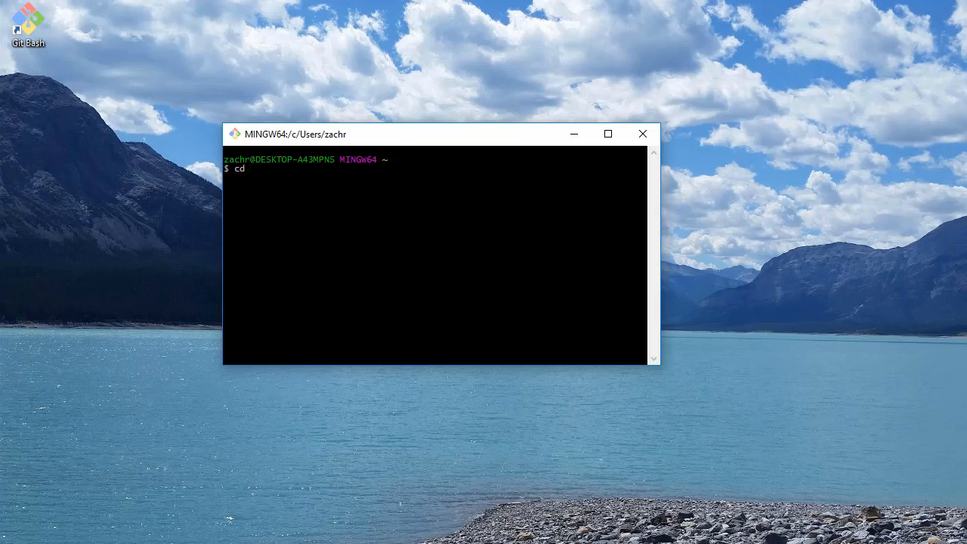
{"action": "type", "text": "~"}
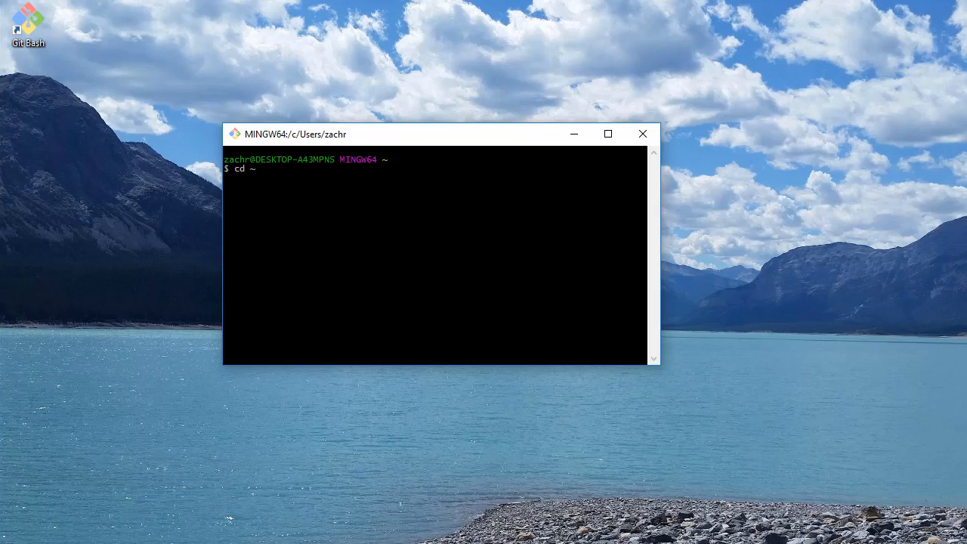
{"action": "key", "text": "Return"}
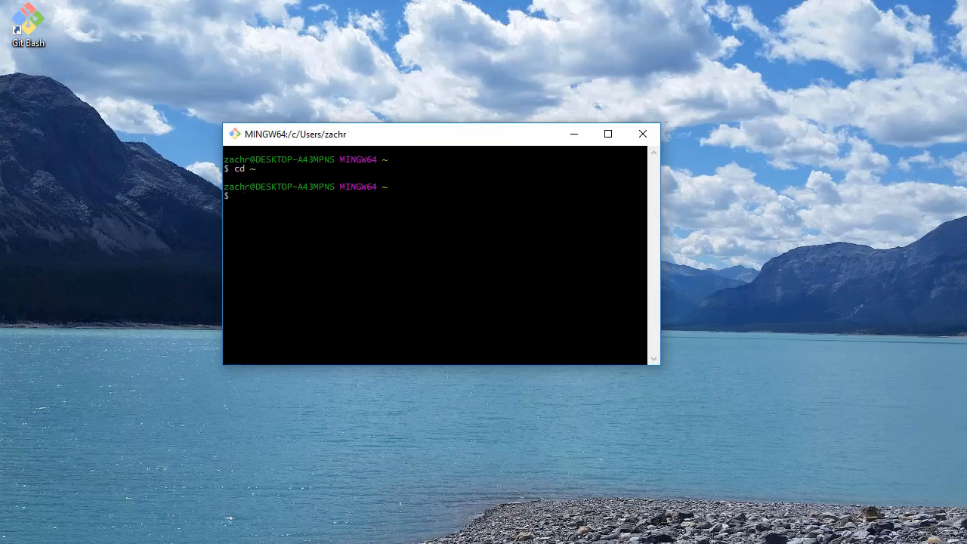
{"action": "type", "text": "ls"}
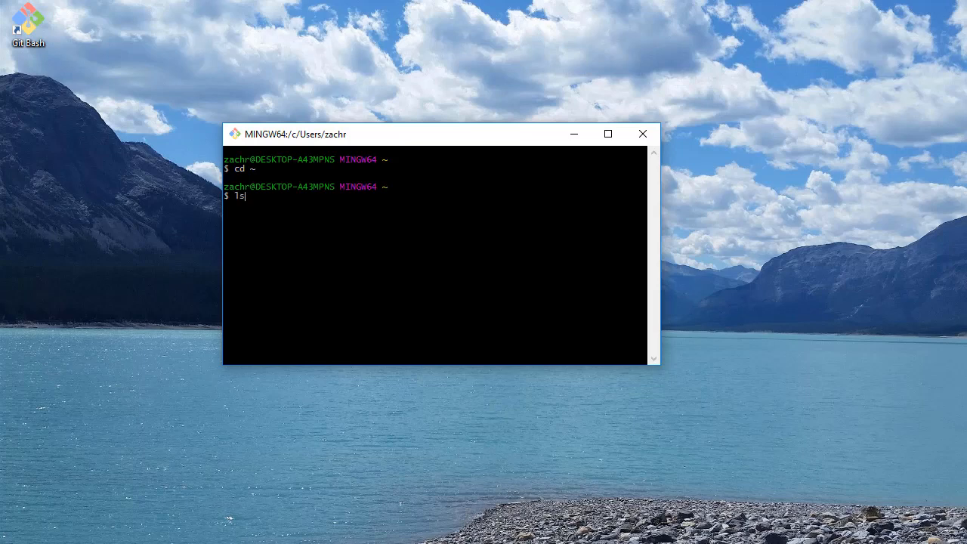
{"action": "key", "text": "Return"}
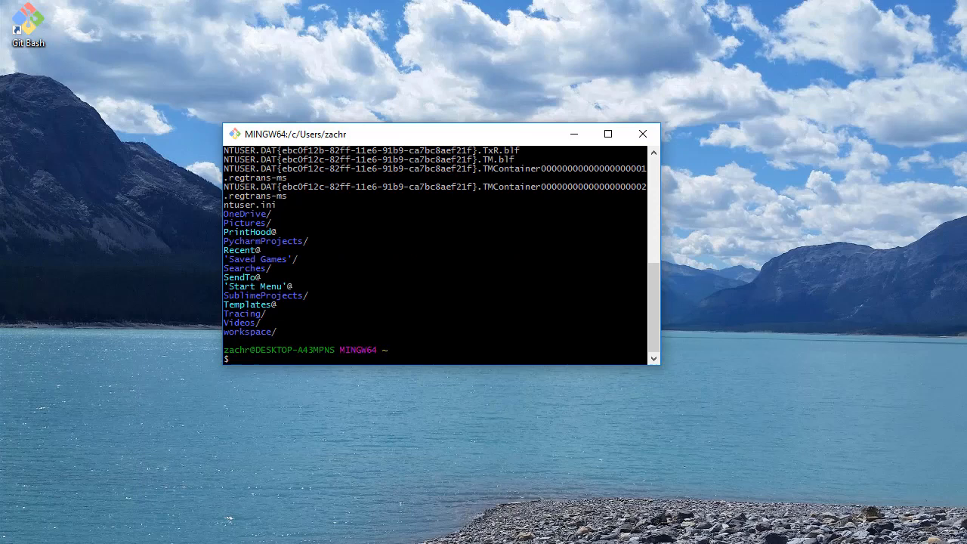
{"action": "type", "text": "clear"}
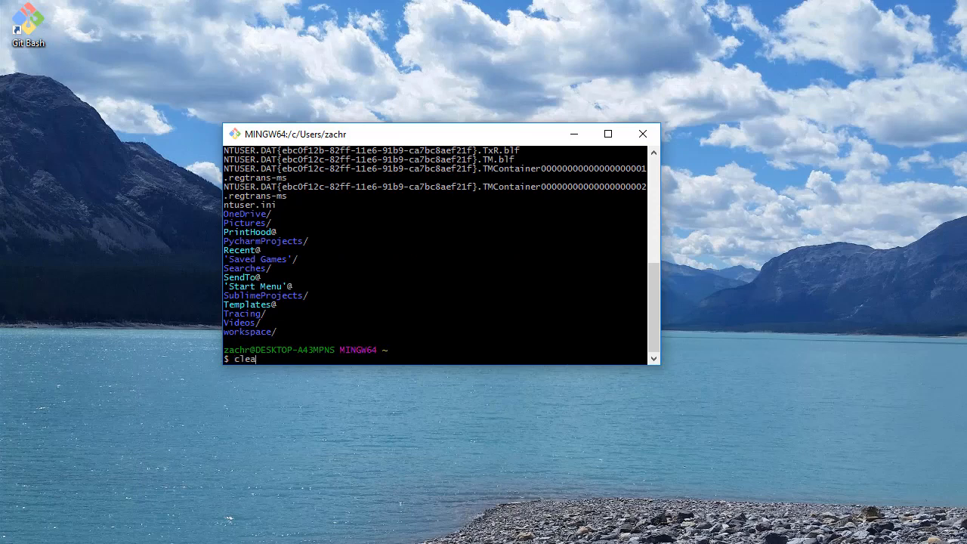
{"action": "key", "text": "Return"}
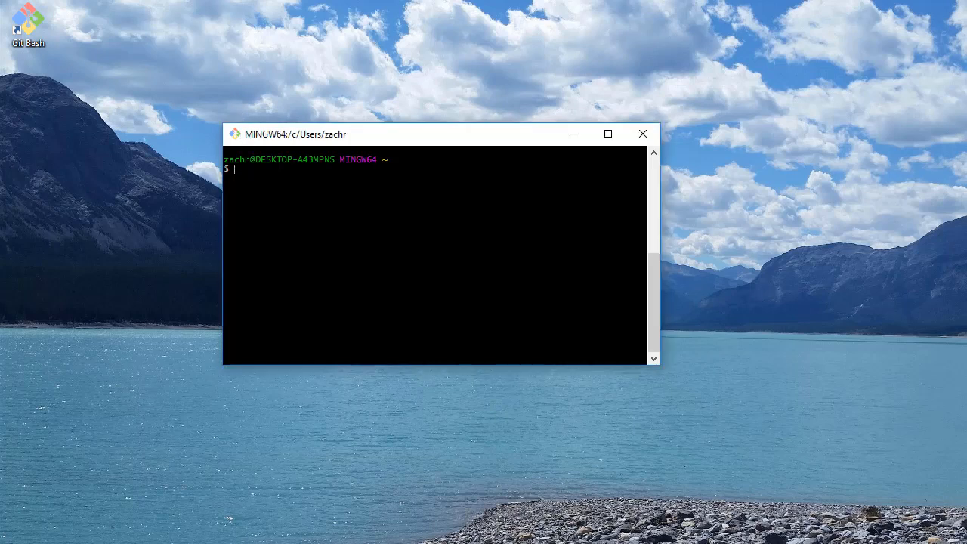
- Compose the command npm i simple-angular-server -g, trying a sudo prefix, without running it
{"action": "type", "text": "n"}
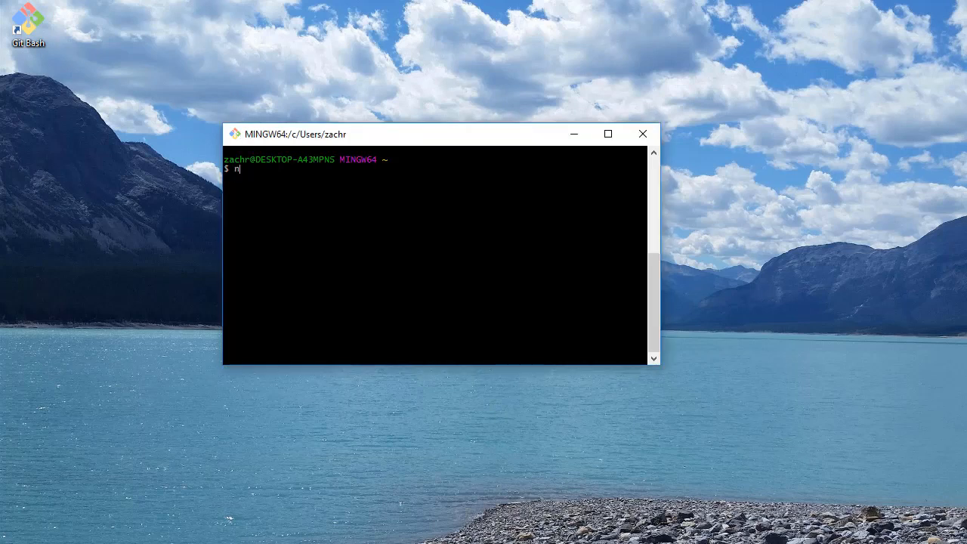
{"action": "type", "text": "pm"}
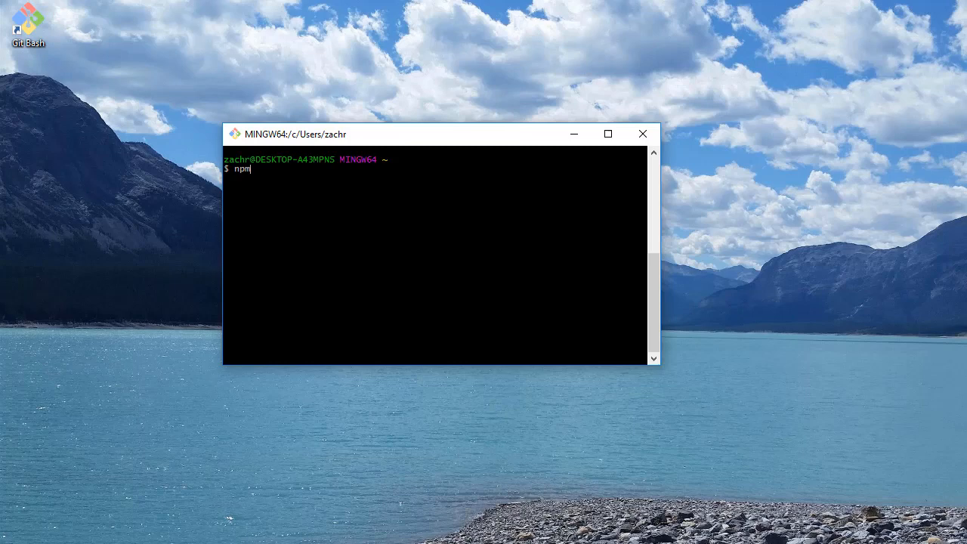
{"action": "type", "text": "i s1"}
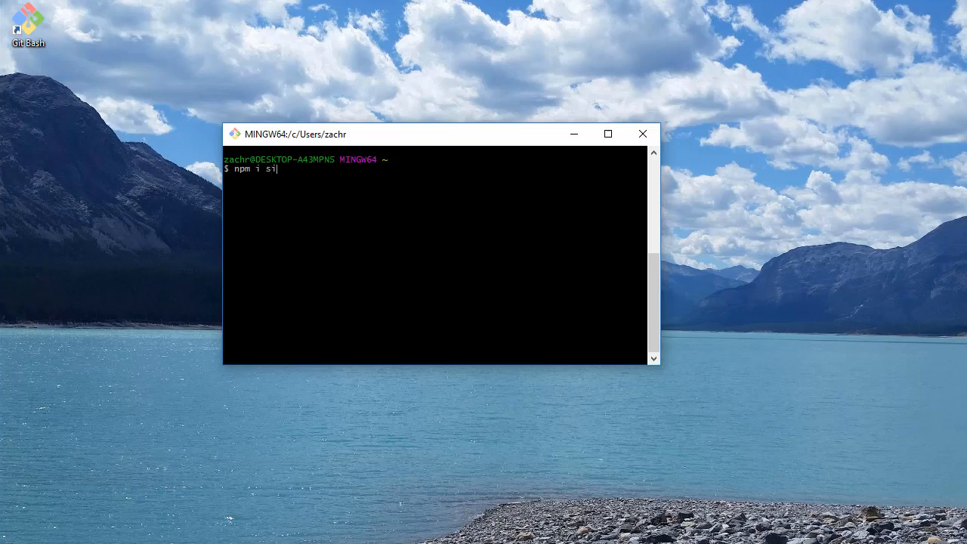
{"action": "type", "text": "mple-angu"}
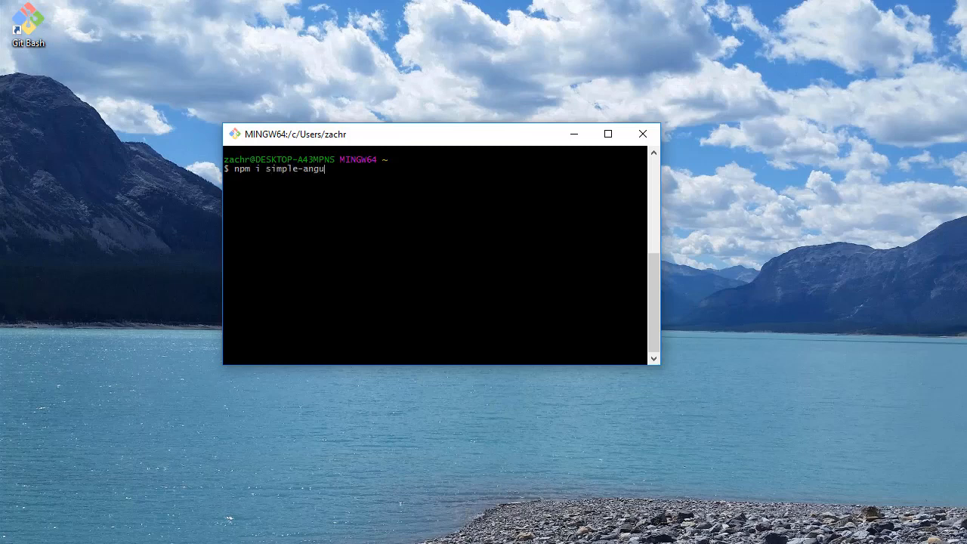
{"action": "type", "text": "lar-ser"}
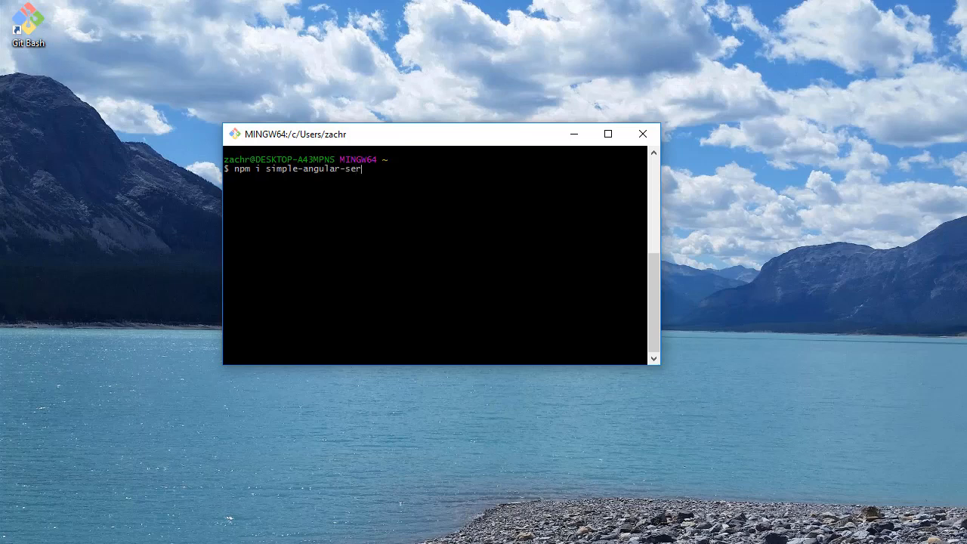
{"action": "type", "text": "ver -g"}
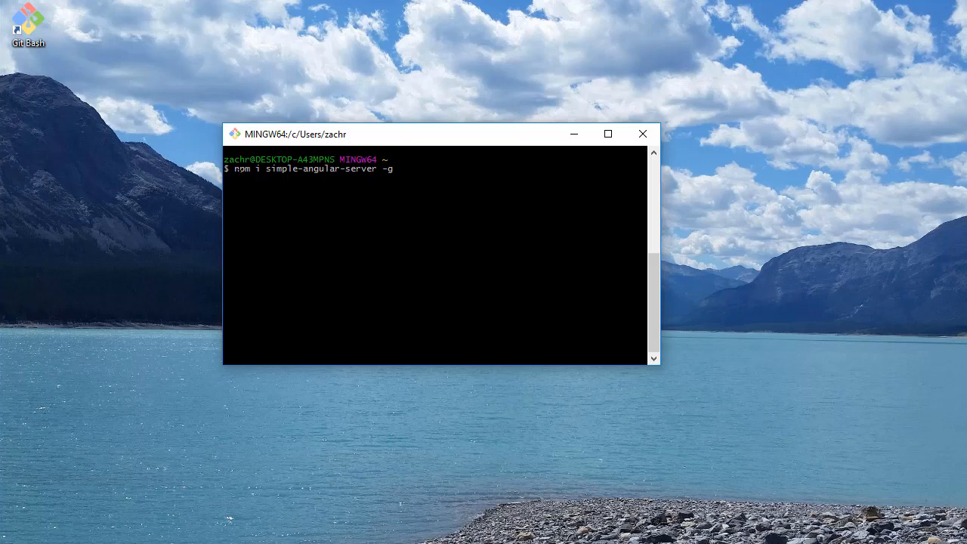
{"action": "type", "text": "npm"}
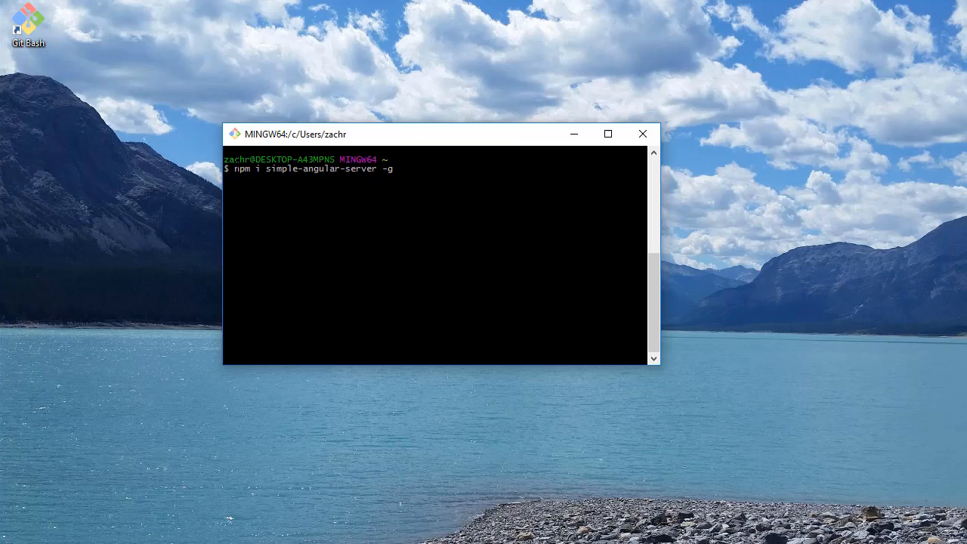
{"action": "key", "text": "Home"}
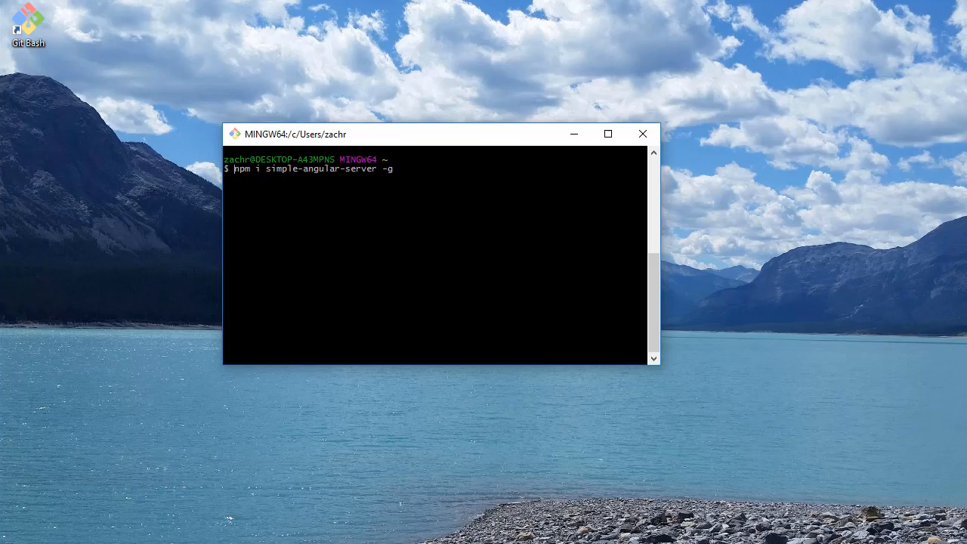
{"action": "type", "text": "sudo"}
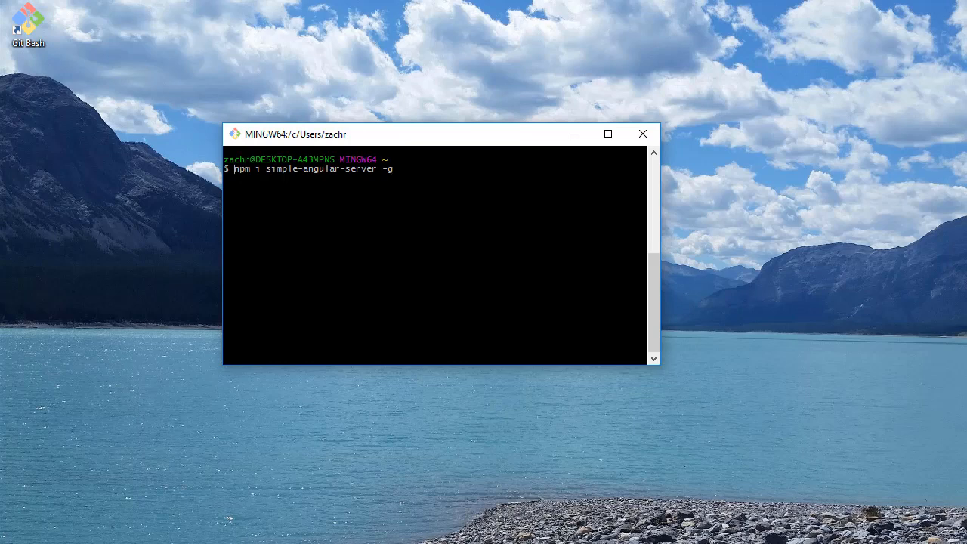
{"action": "type", "text": "npm"}
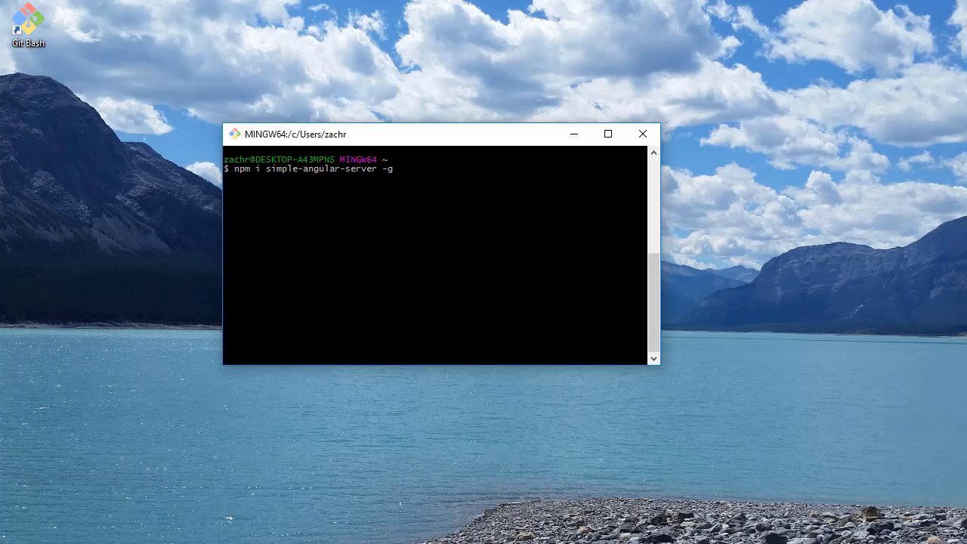
{"action": "key", "text": "Return"}
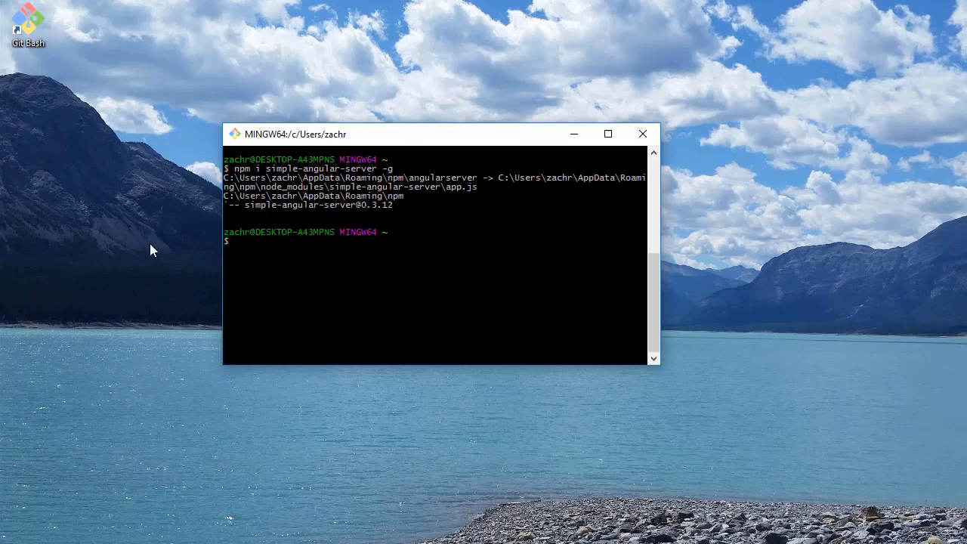